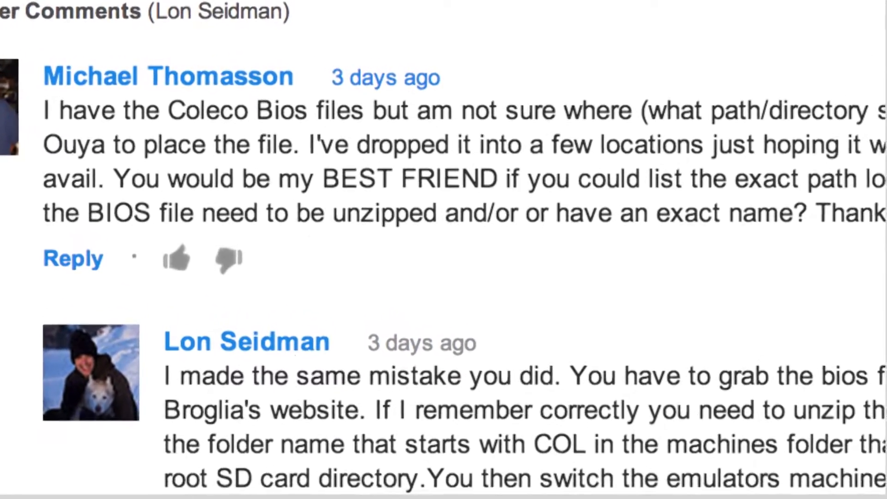
Scroll past the Coleco BIOS comment back to the OUYA software list
scroll(down, 3)
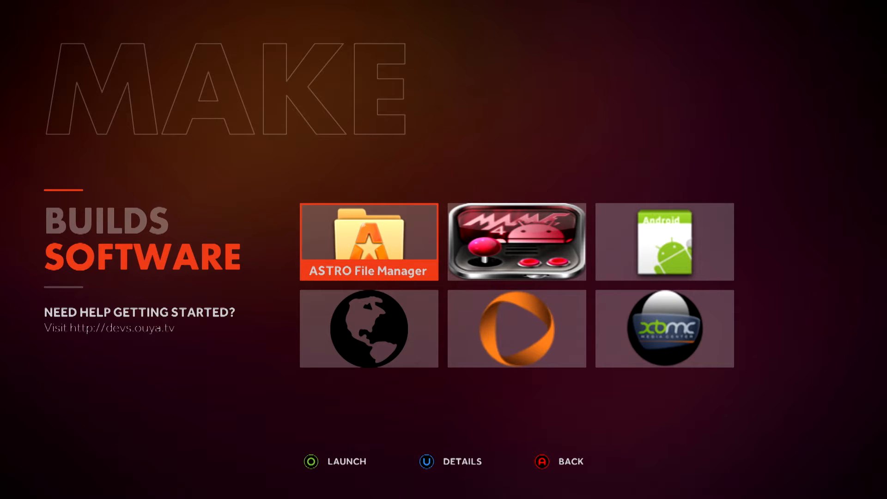
Launch ASTRO File Manager and open the sdcard folder
click(368, 242)
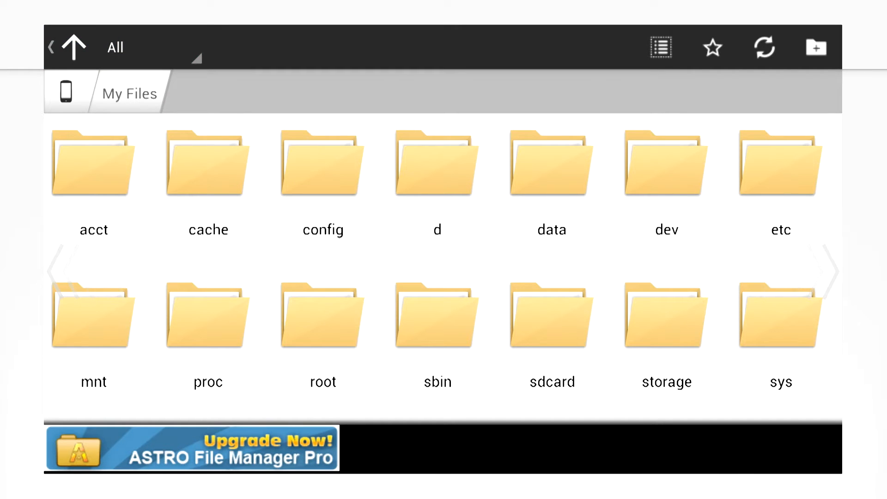
click(437, 170)
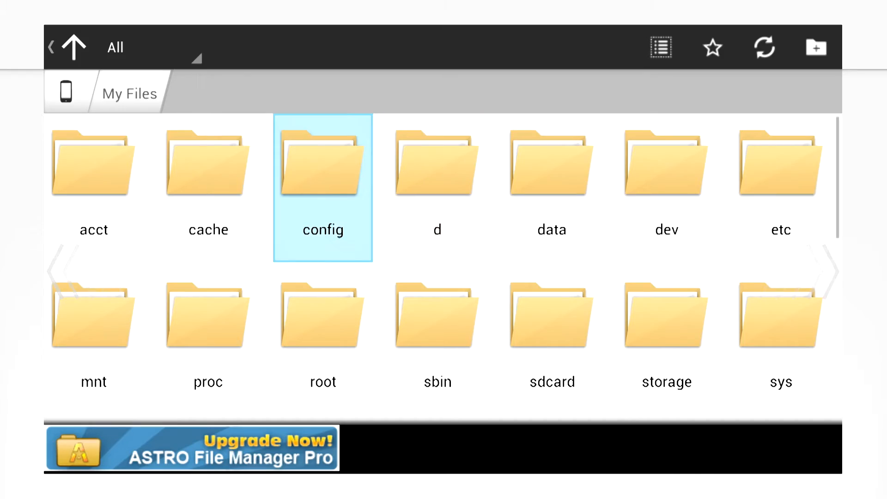
click(436, 164)
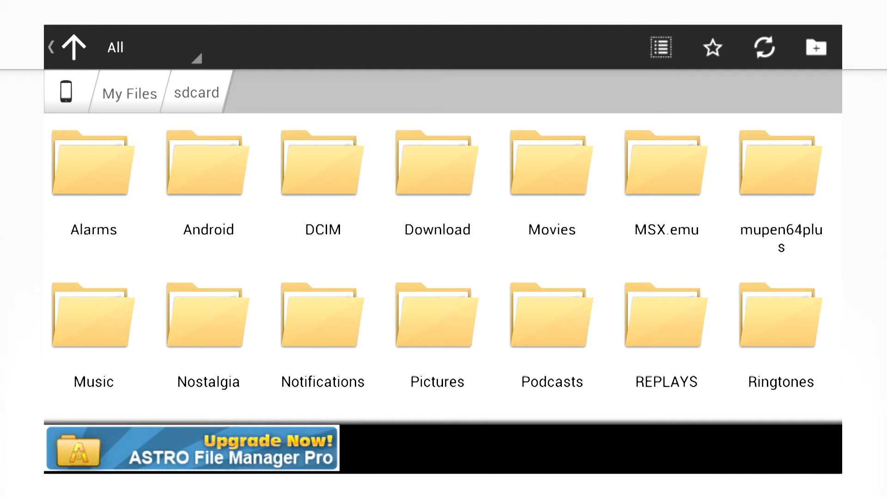
Open sdcard > MSX.emu > Machines in ASTRO File Manager
click(436, 176)
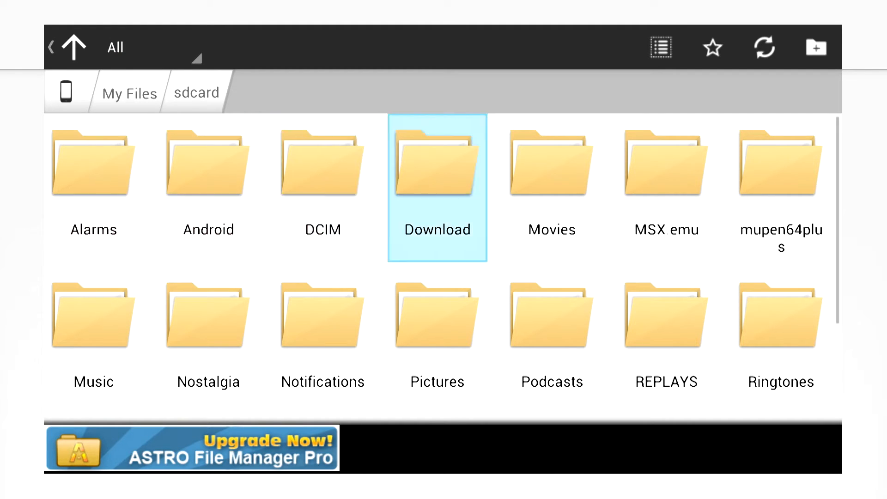
click(666, 164)
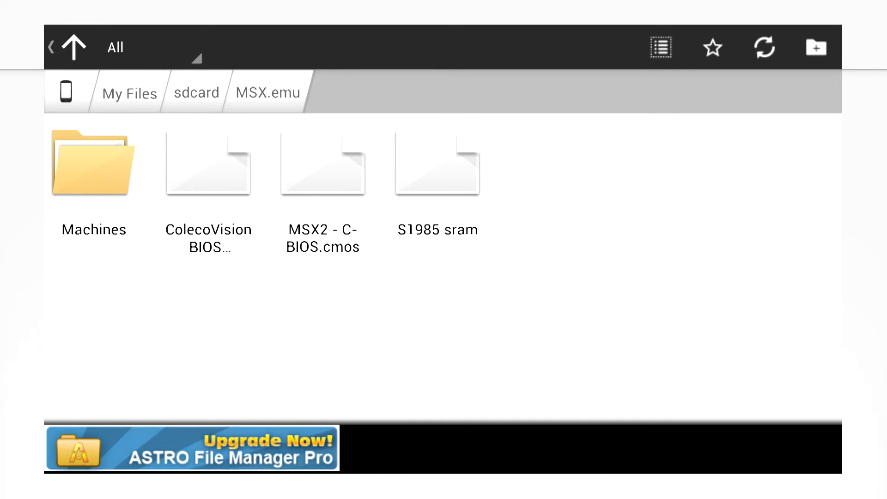
click(93, 164)
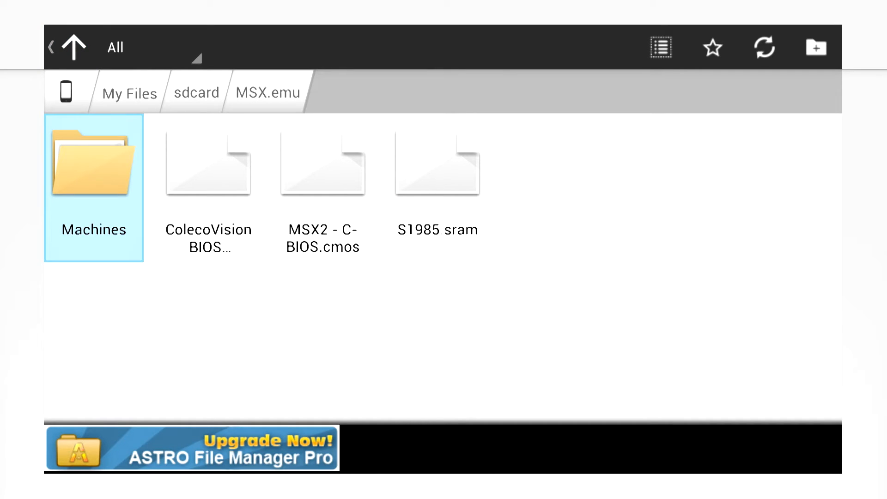
double_click(93, 164)
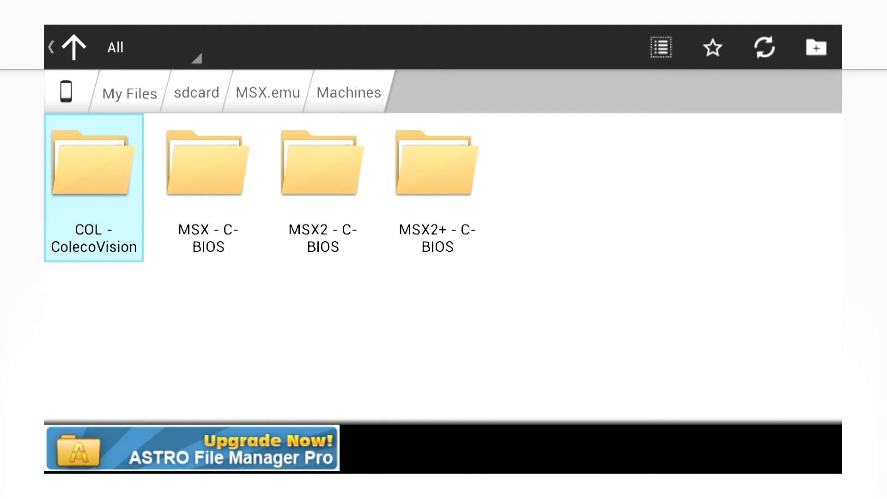
Open COL - ColecoVision to confirm coleco.rom and config.ini, then go back
click(207, 164)
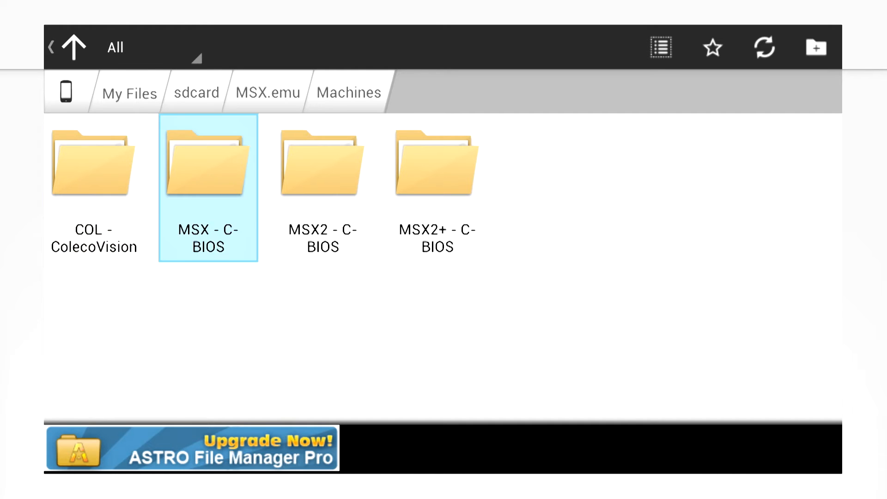
click(93, 164)
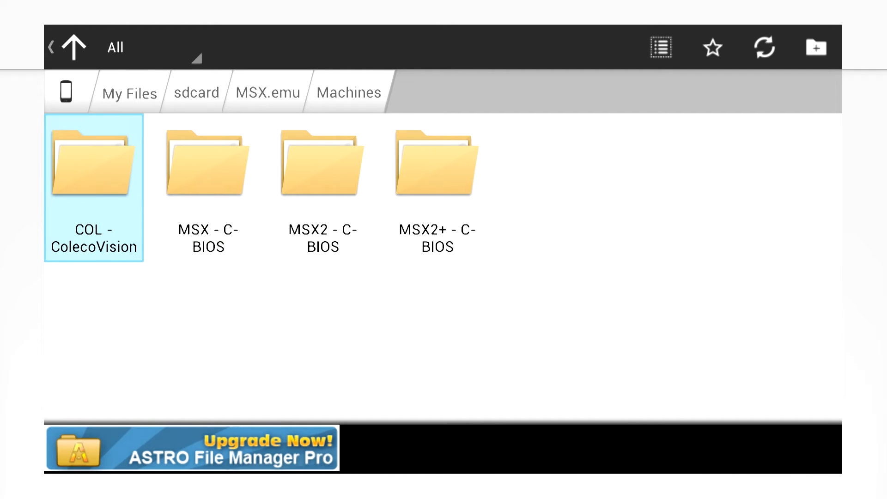
click(437, 164)
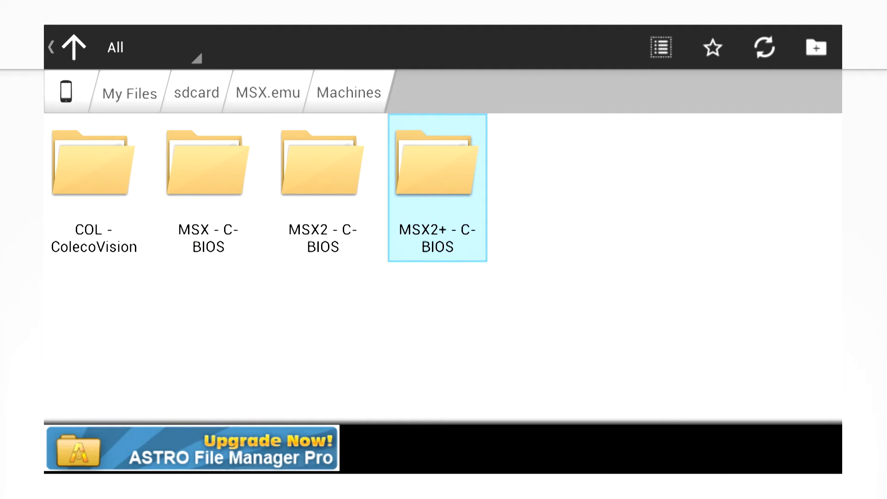
click(93, 164)
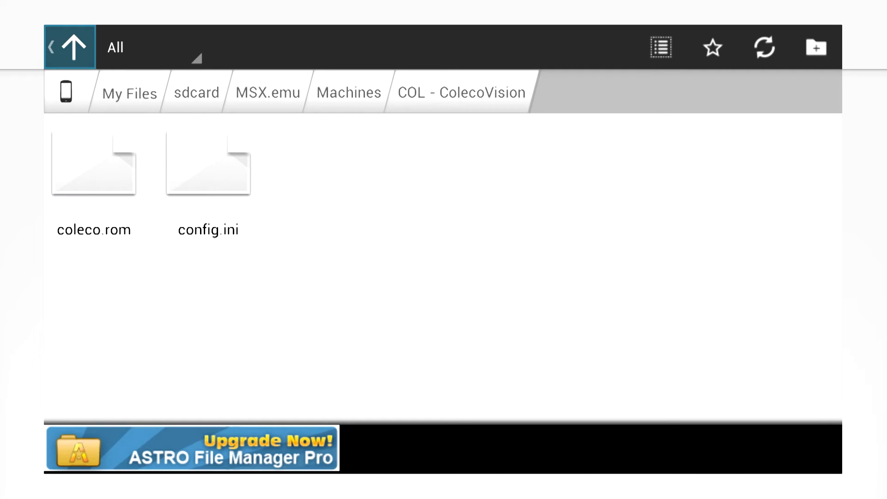
click(209, 164)
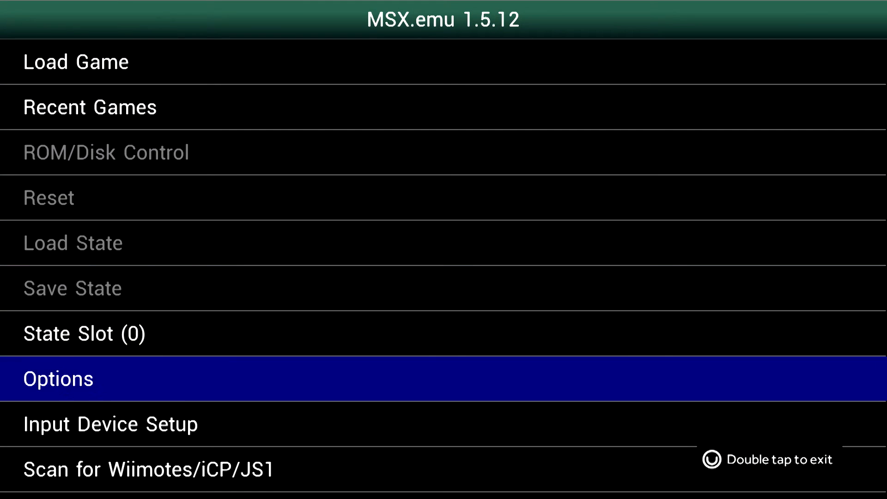
Confirm Machine Type is COL - ColecoVision in System Options, then open Recent Games
click(58, 378)
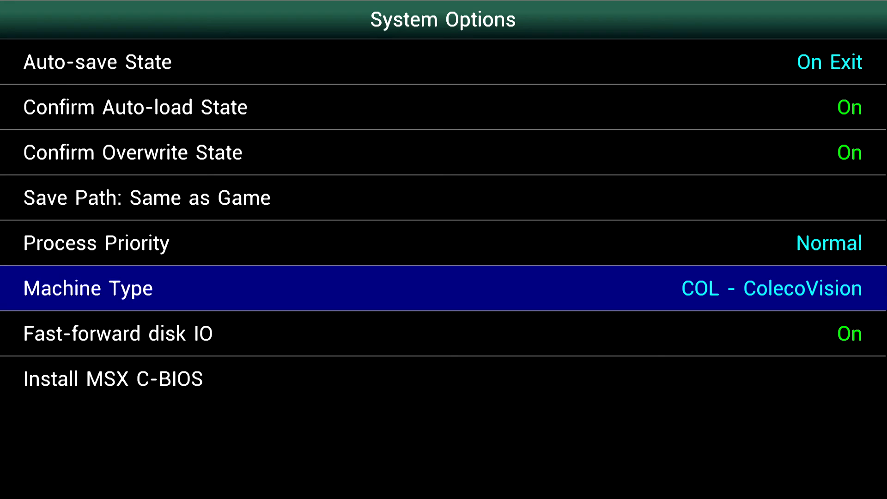
key(Escape)
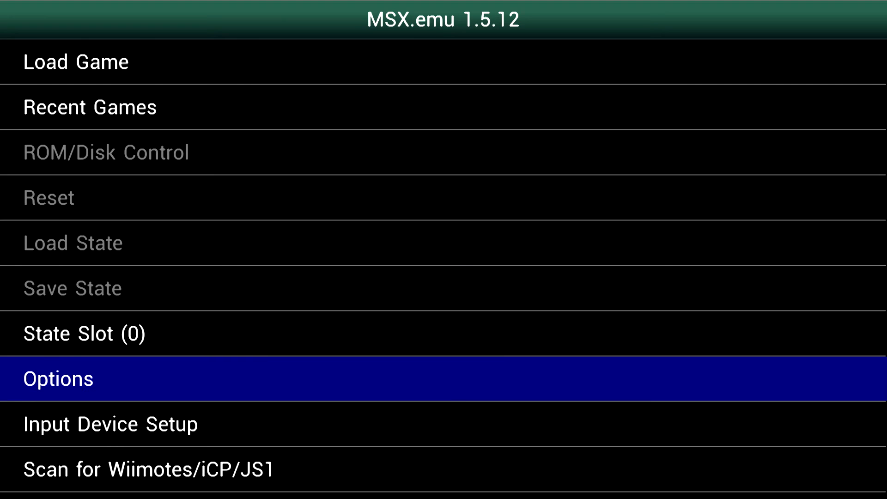
click(89, 107)
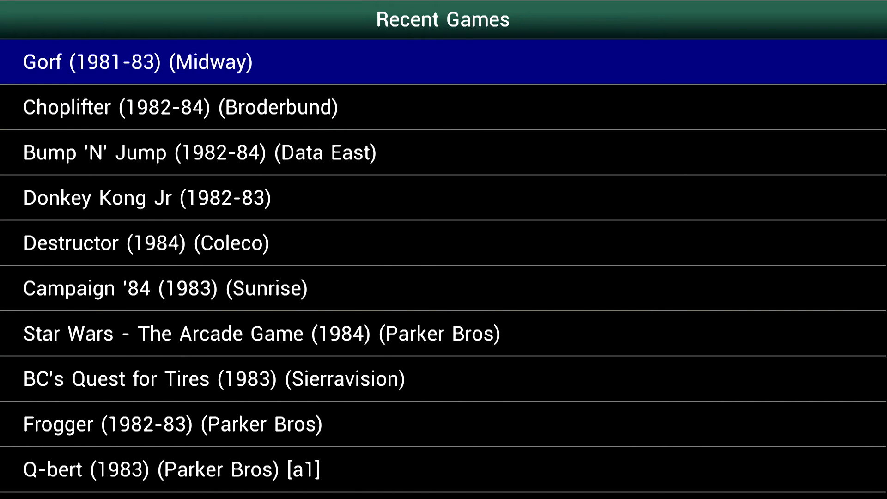